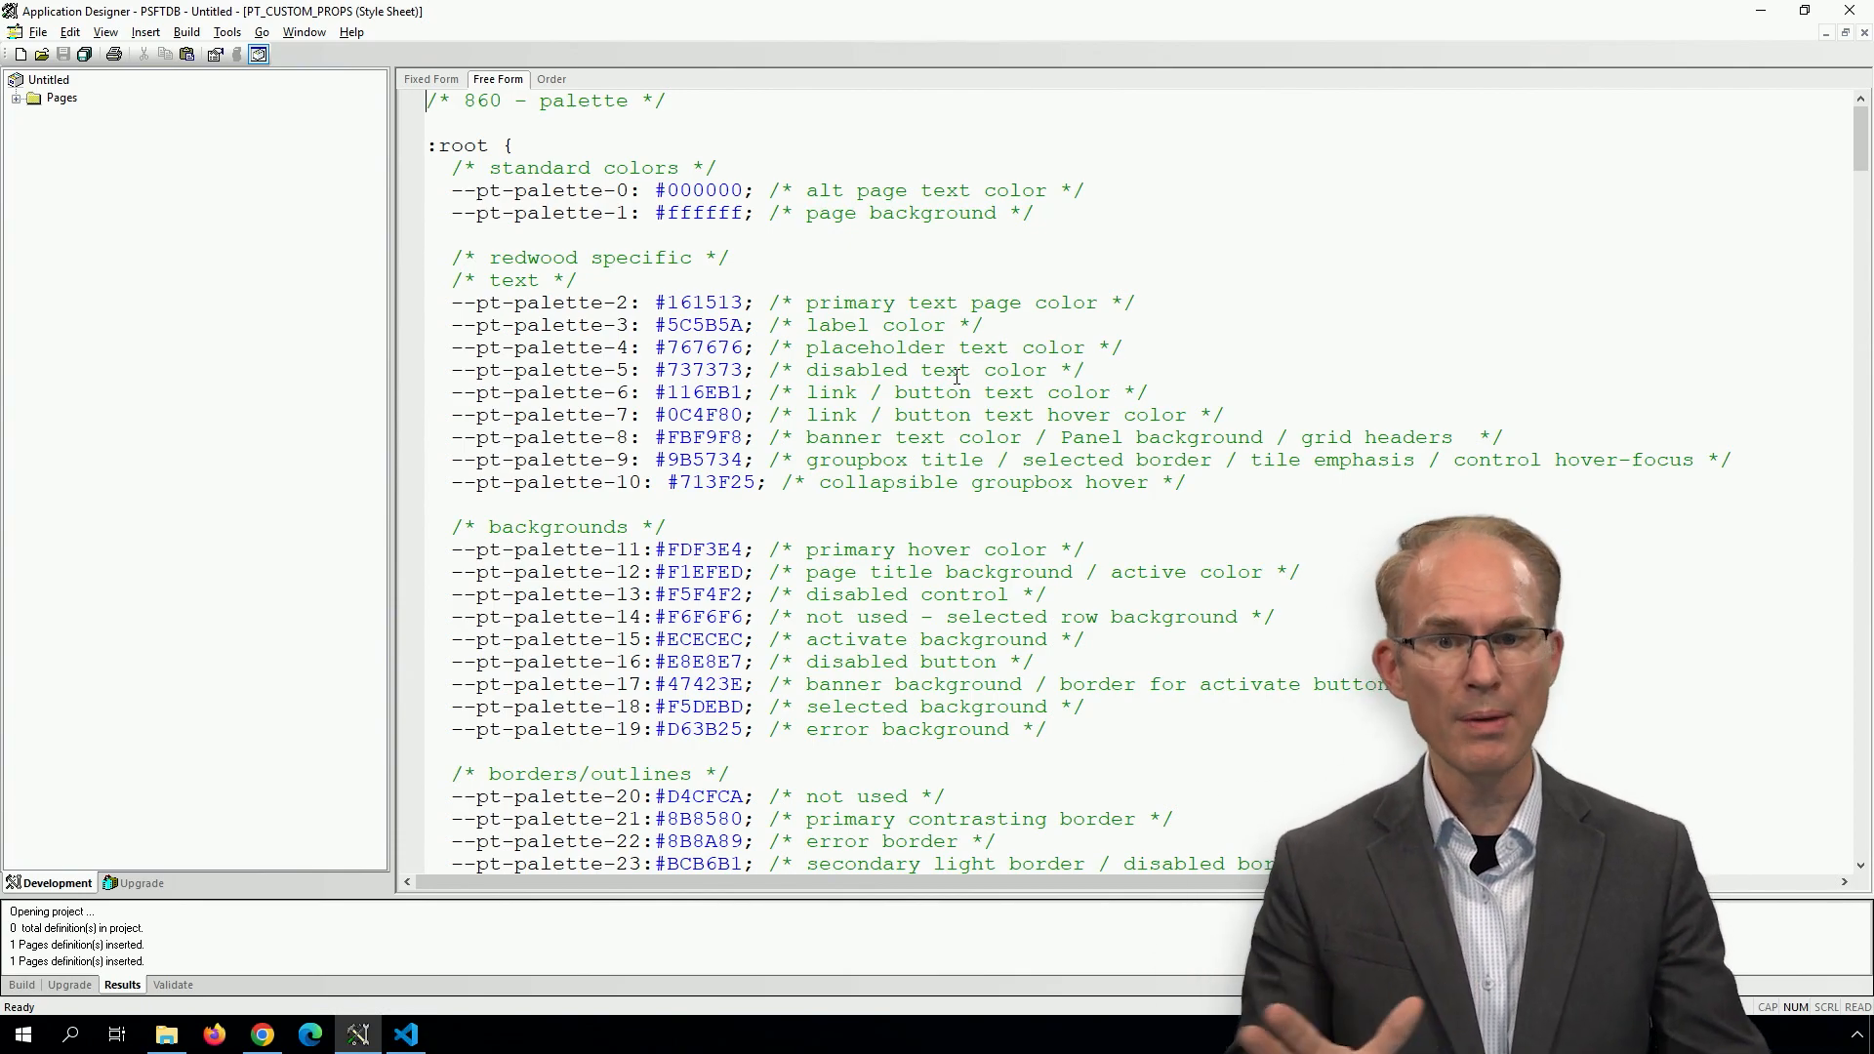
Locate Oracle's --pt-border-normal-color variable among the delivered --pt CSS variables in the Styles pane
{"action": "double_click", "coordinate": [538, 190]}
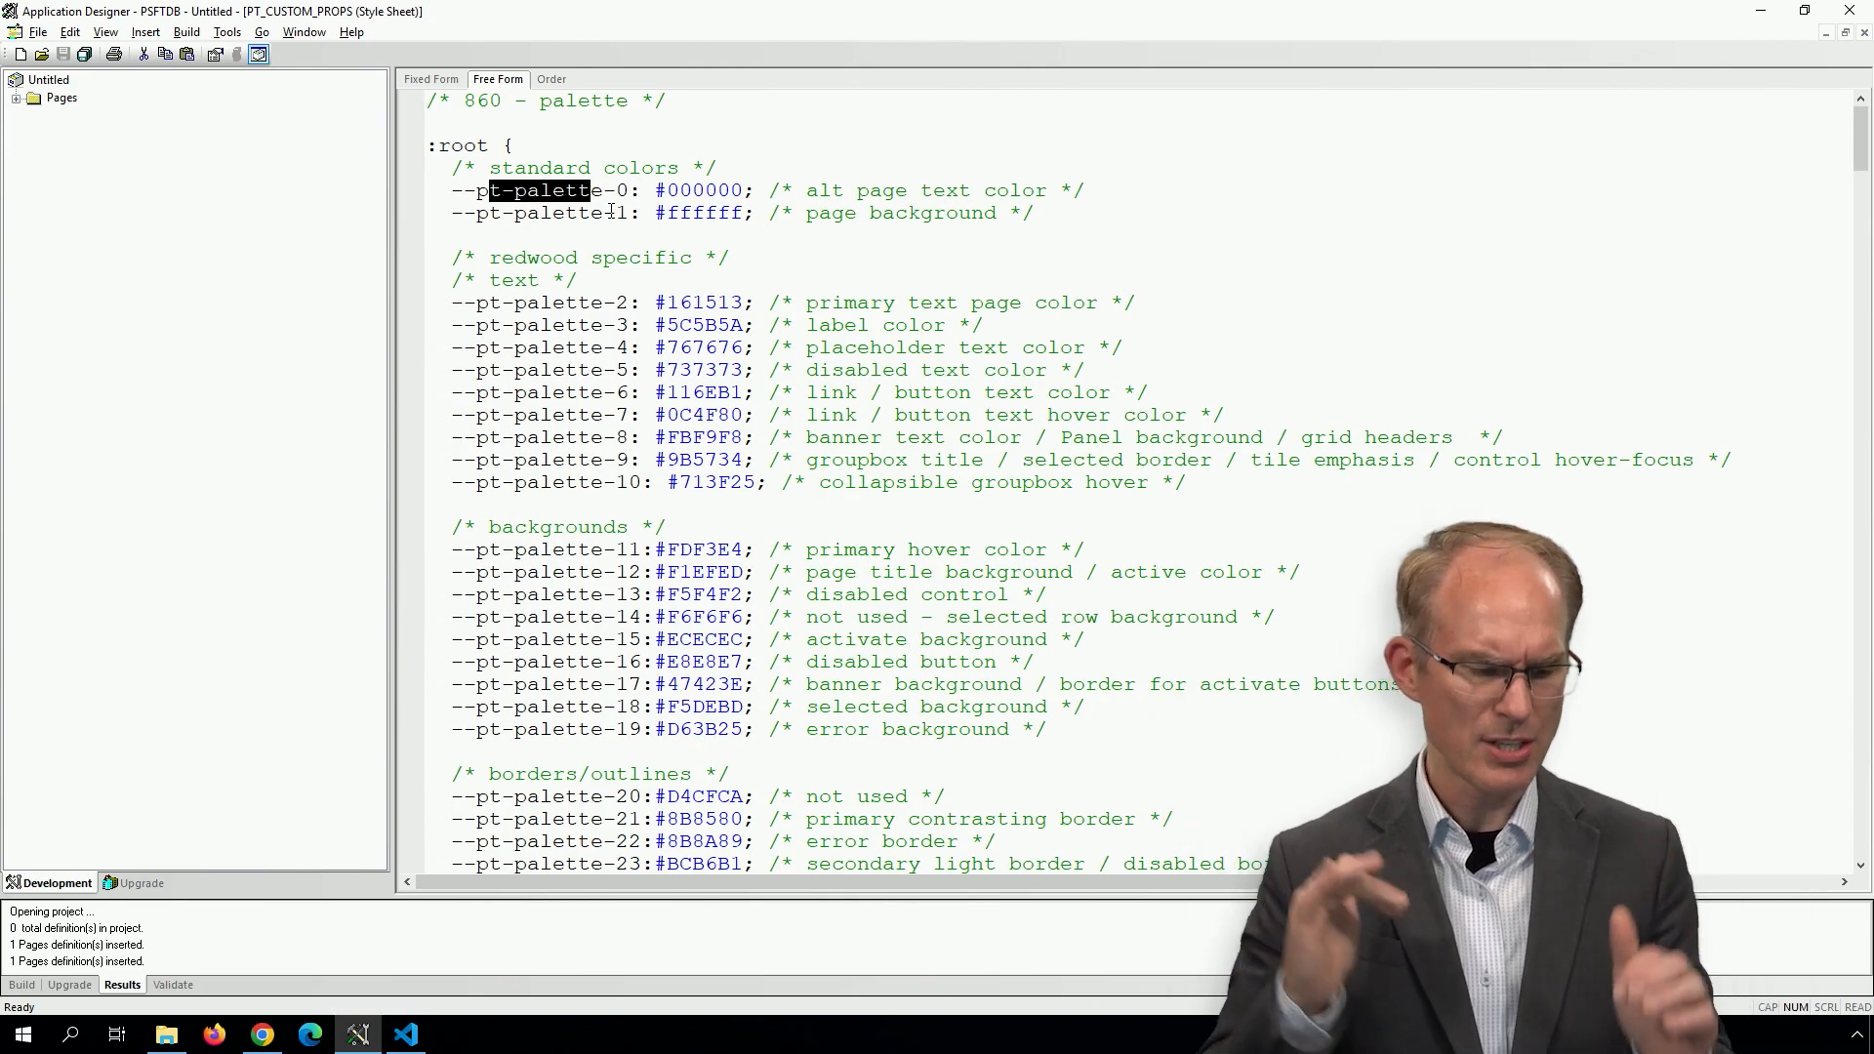
{"action": "scroll", "scroll_direction": "down", "scroll_amount": 3}
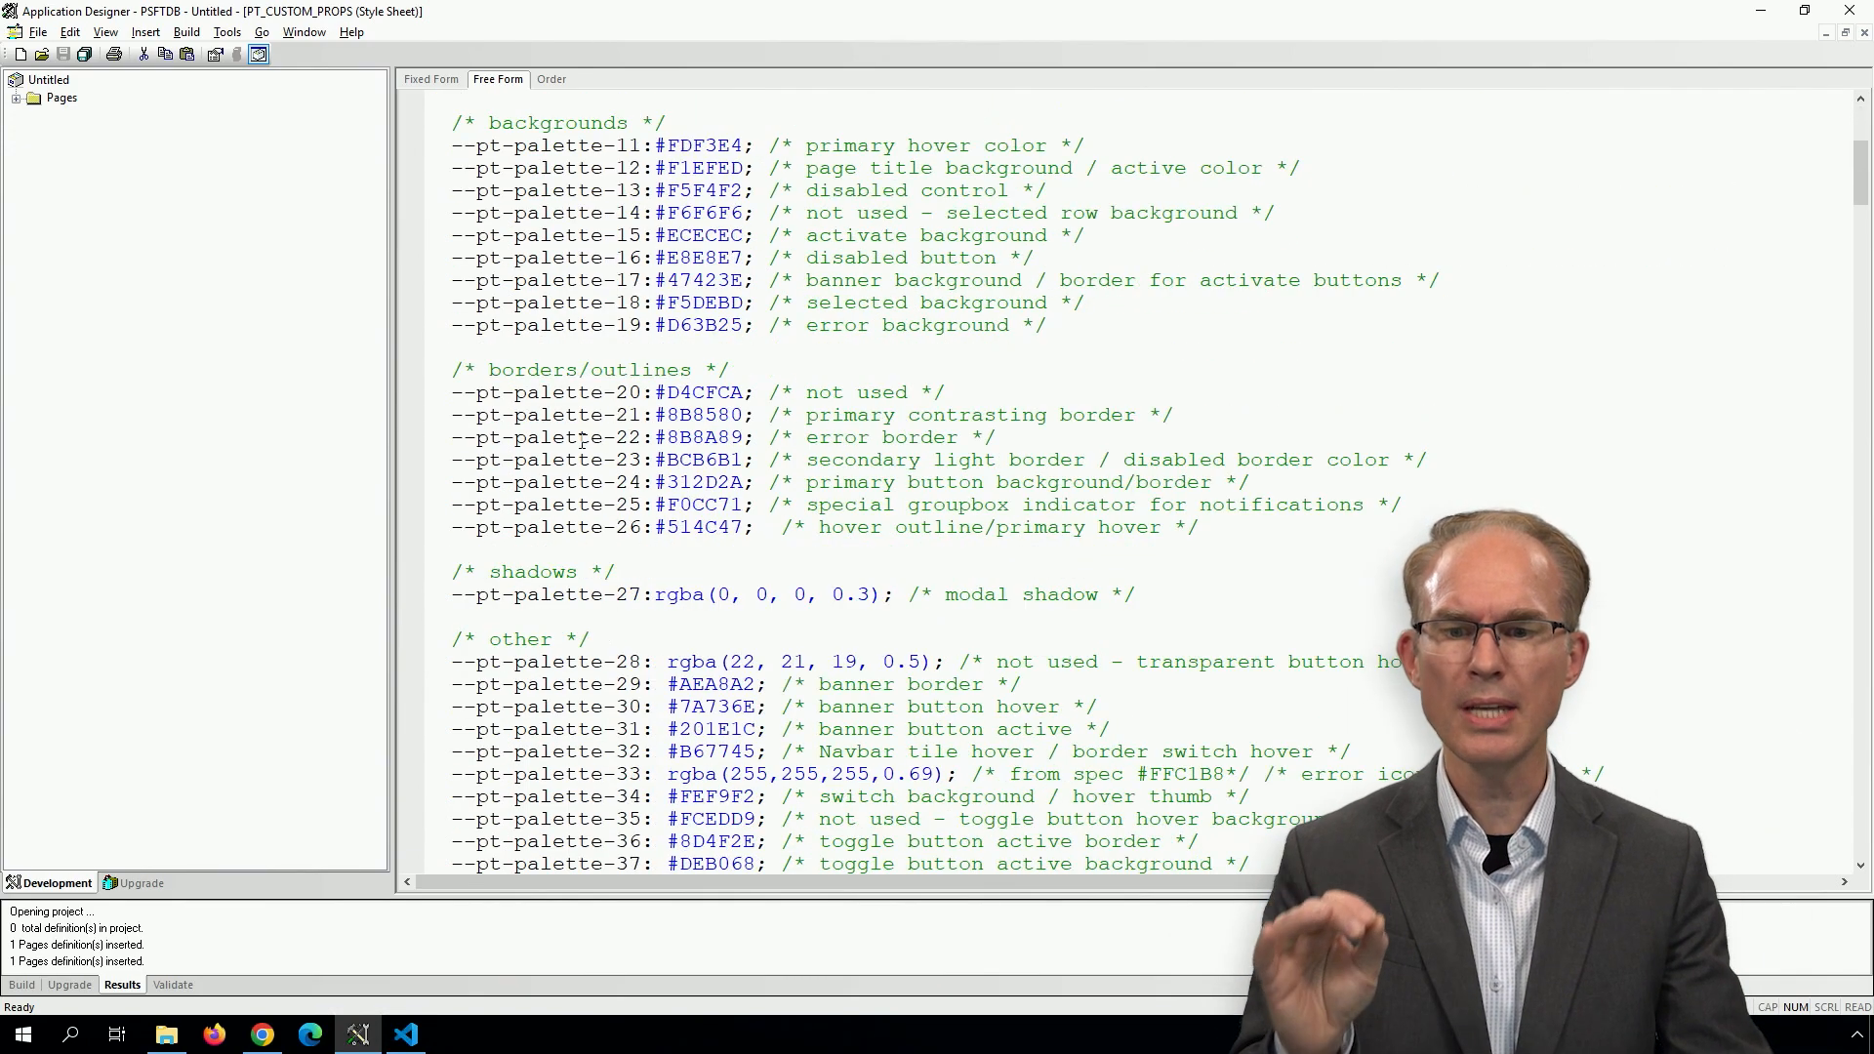
{"action": "scroll", "scroll_direction": "down", "scroll_amount": 3}
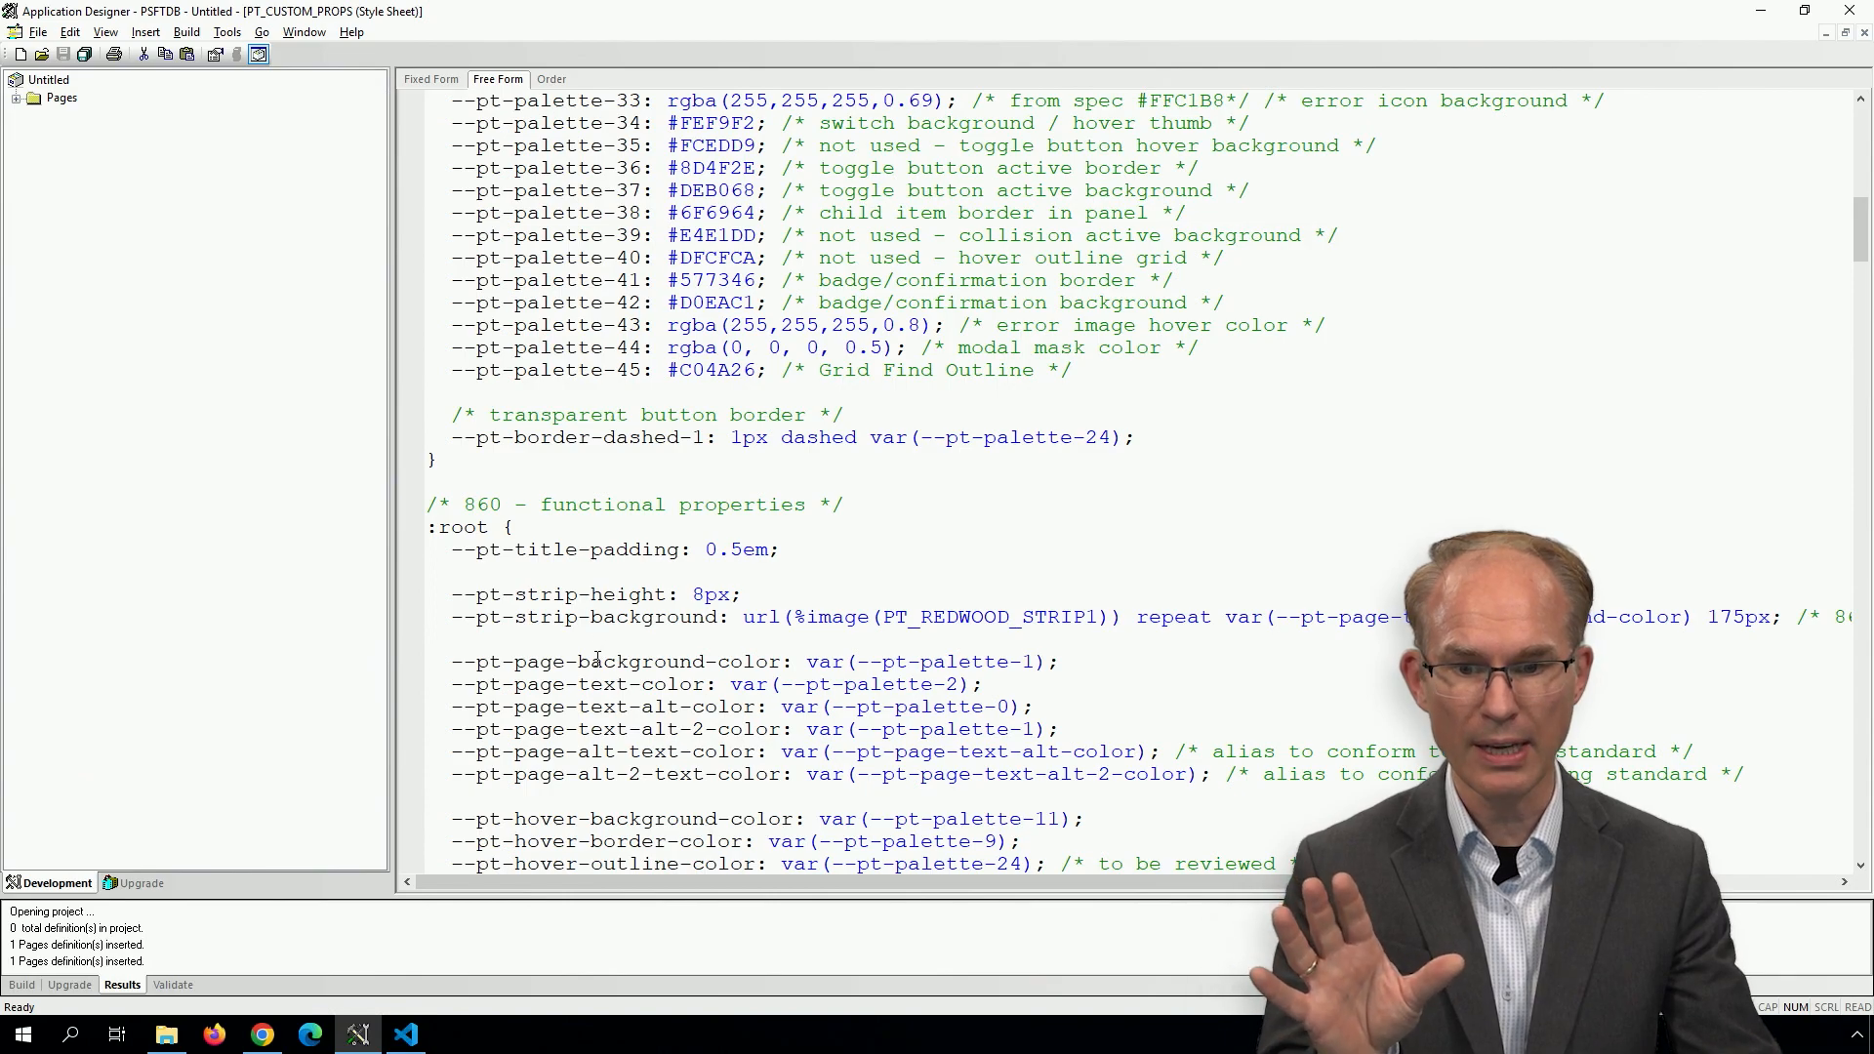
{"action": "scroll", "scroll_direction": "down", "scroll_amount": 3}
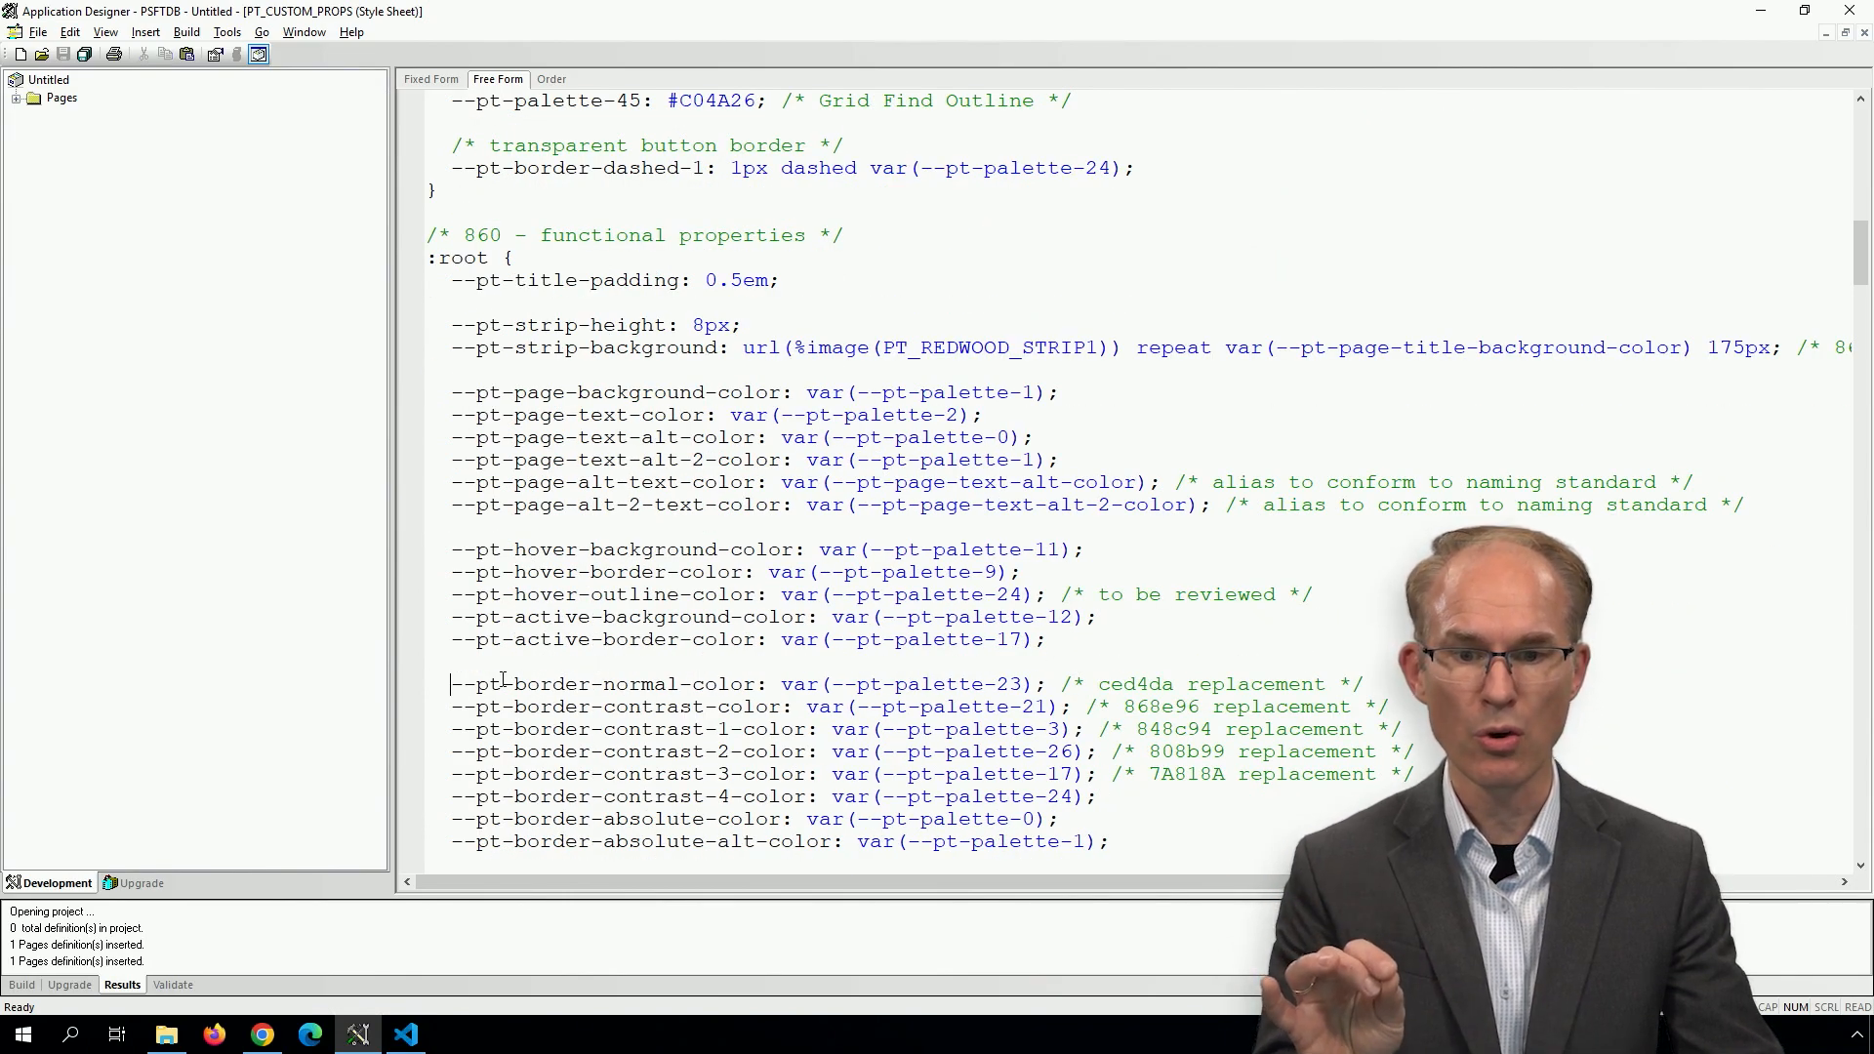
{"action": "double_click", "coordinate": [603, 683]}
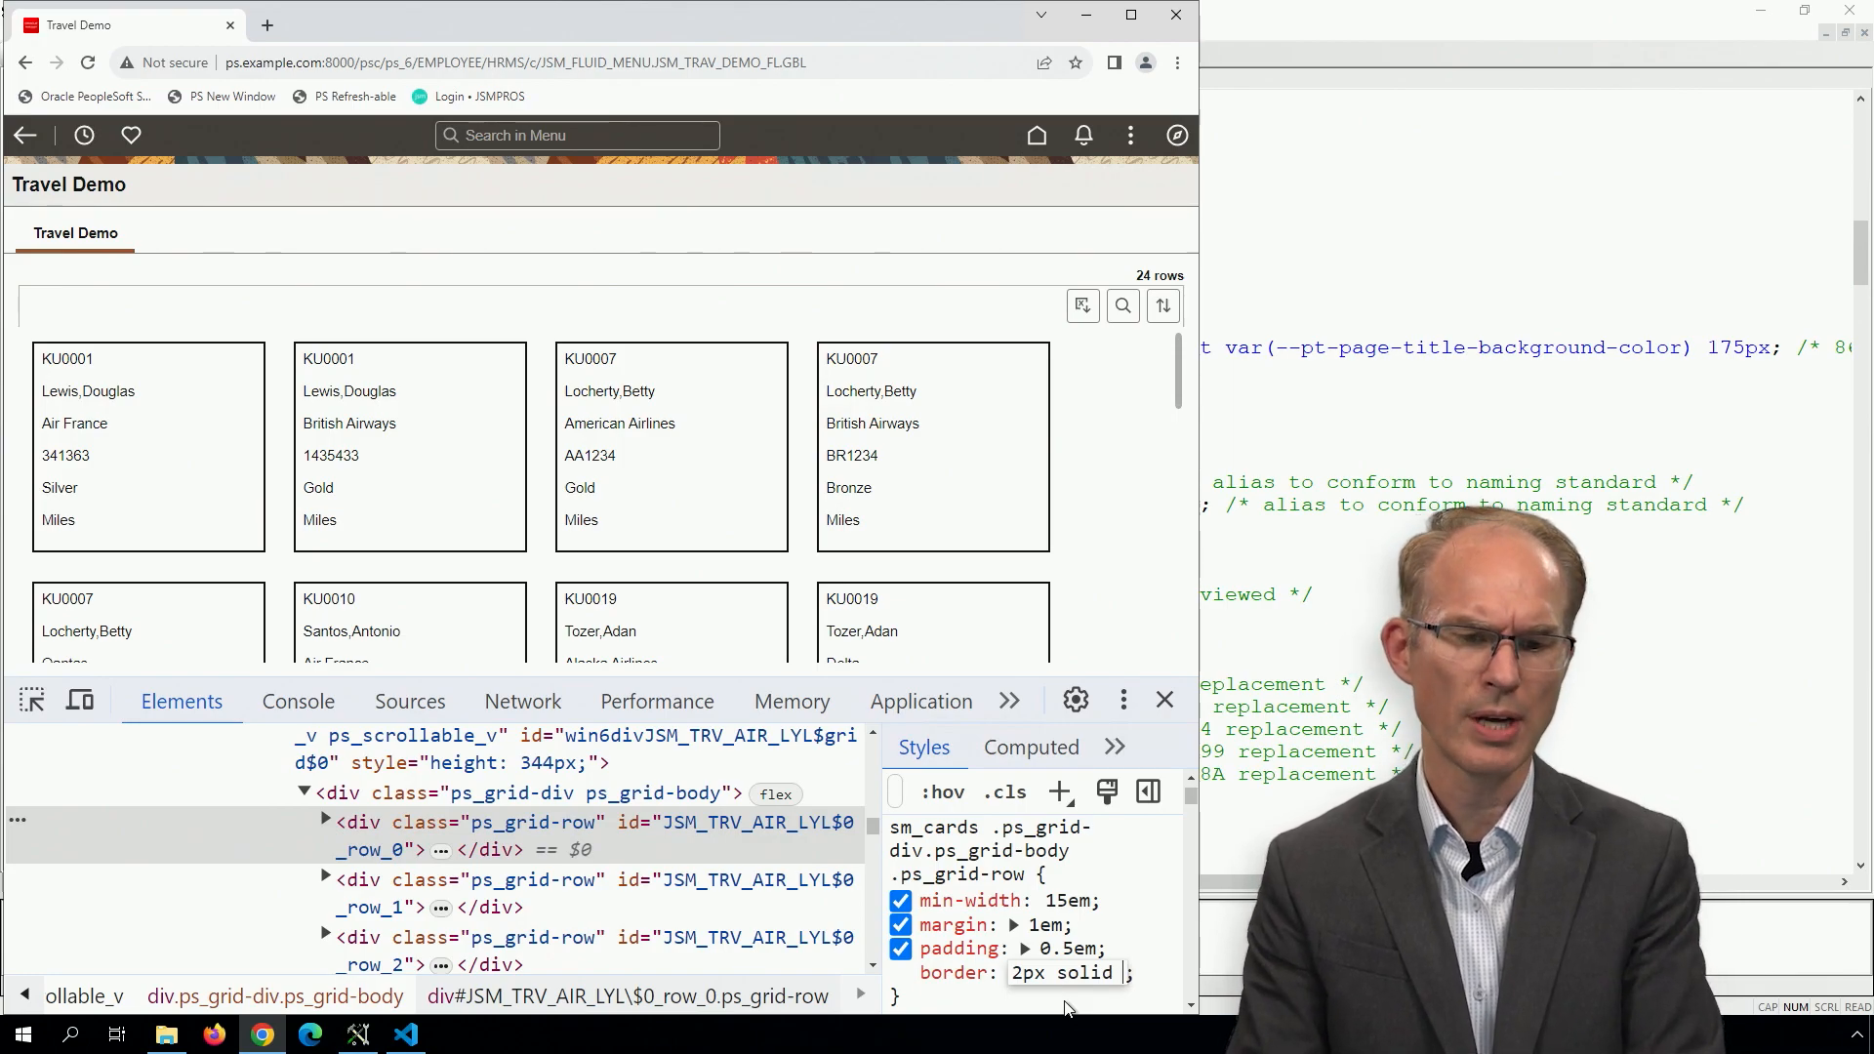
Try a named colour (palegoldenrod) for the grid card border before settling on the Oracle variable
{"action": "type", "text": "palegoldenrod"}
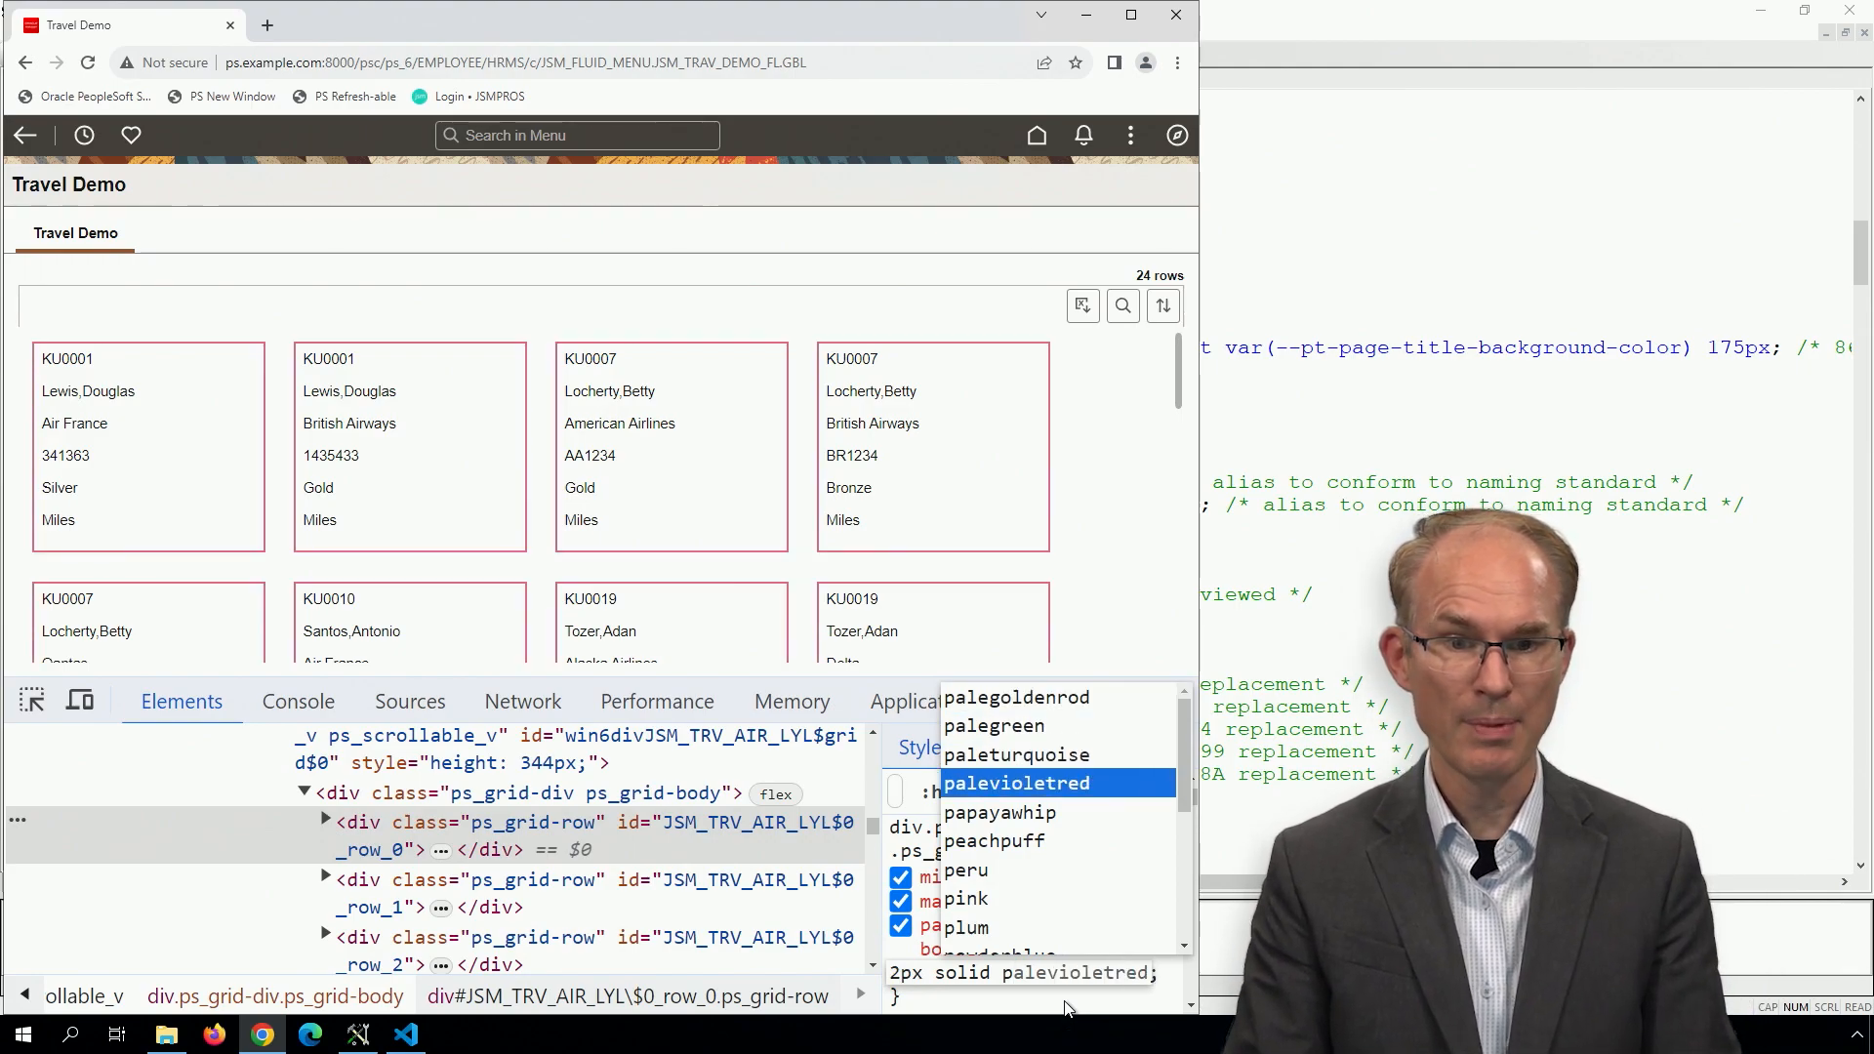
{"action": "left_click", "coordinate": [964, 898]}
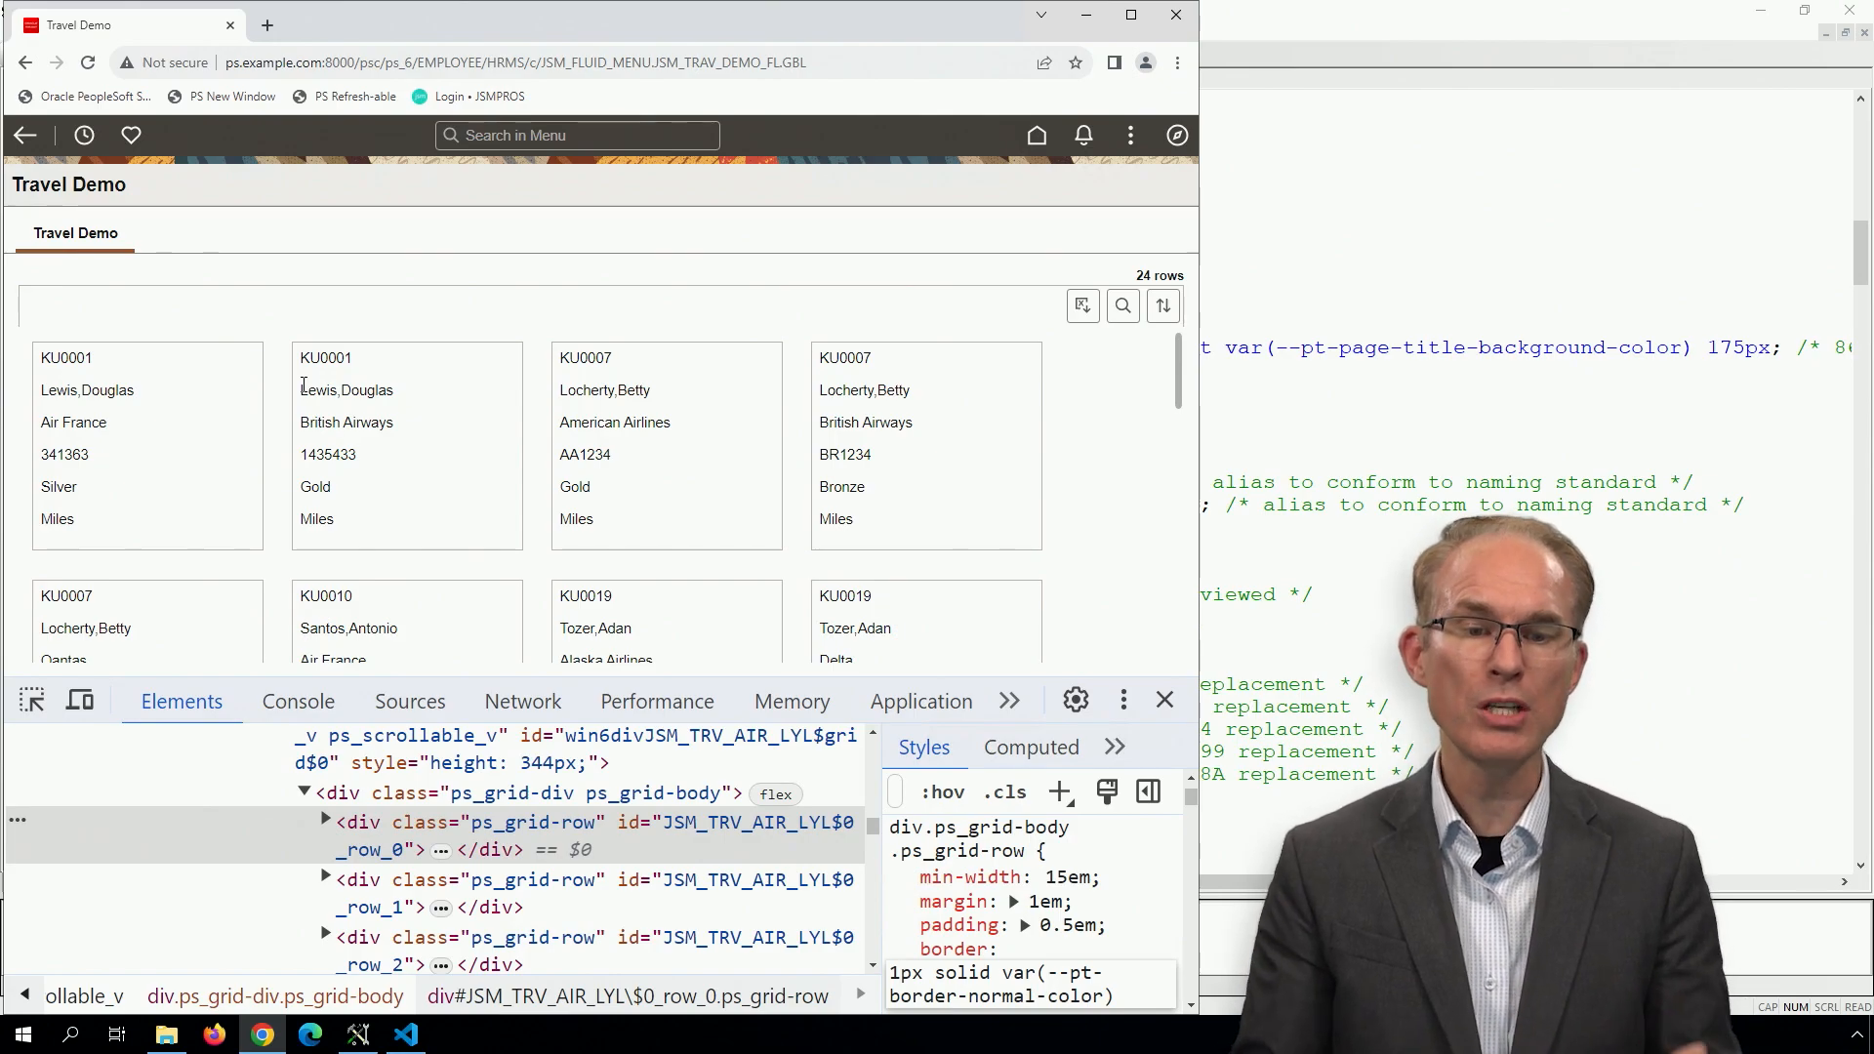
{"action": "mouse_move", "coordinate": [377, 119]}
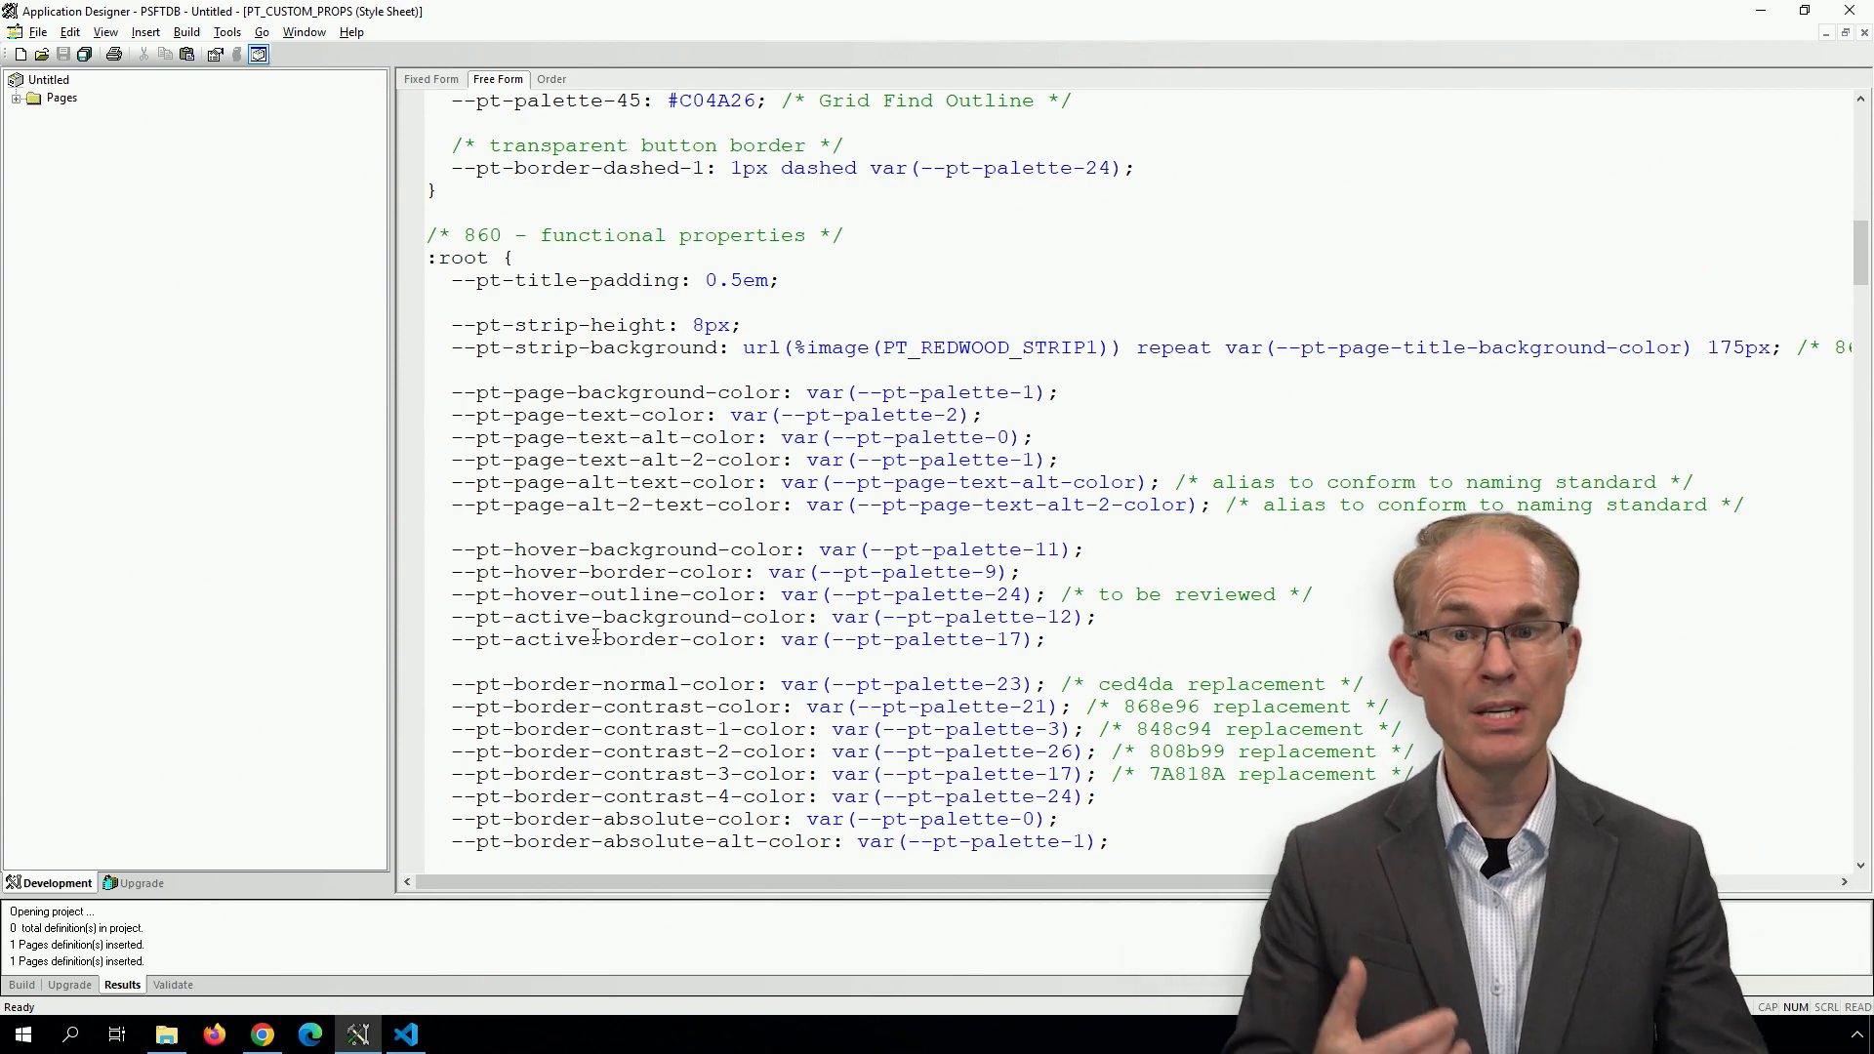
{"action": "double_click", "coordinate": [550, 167]}
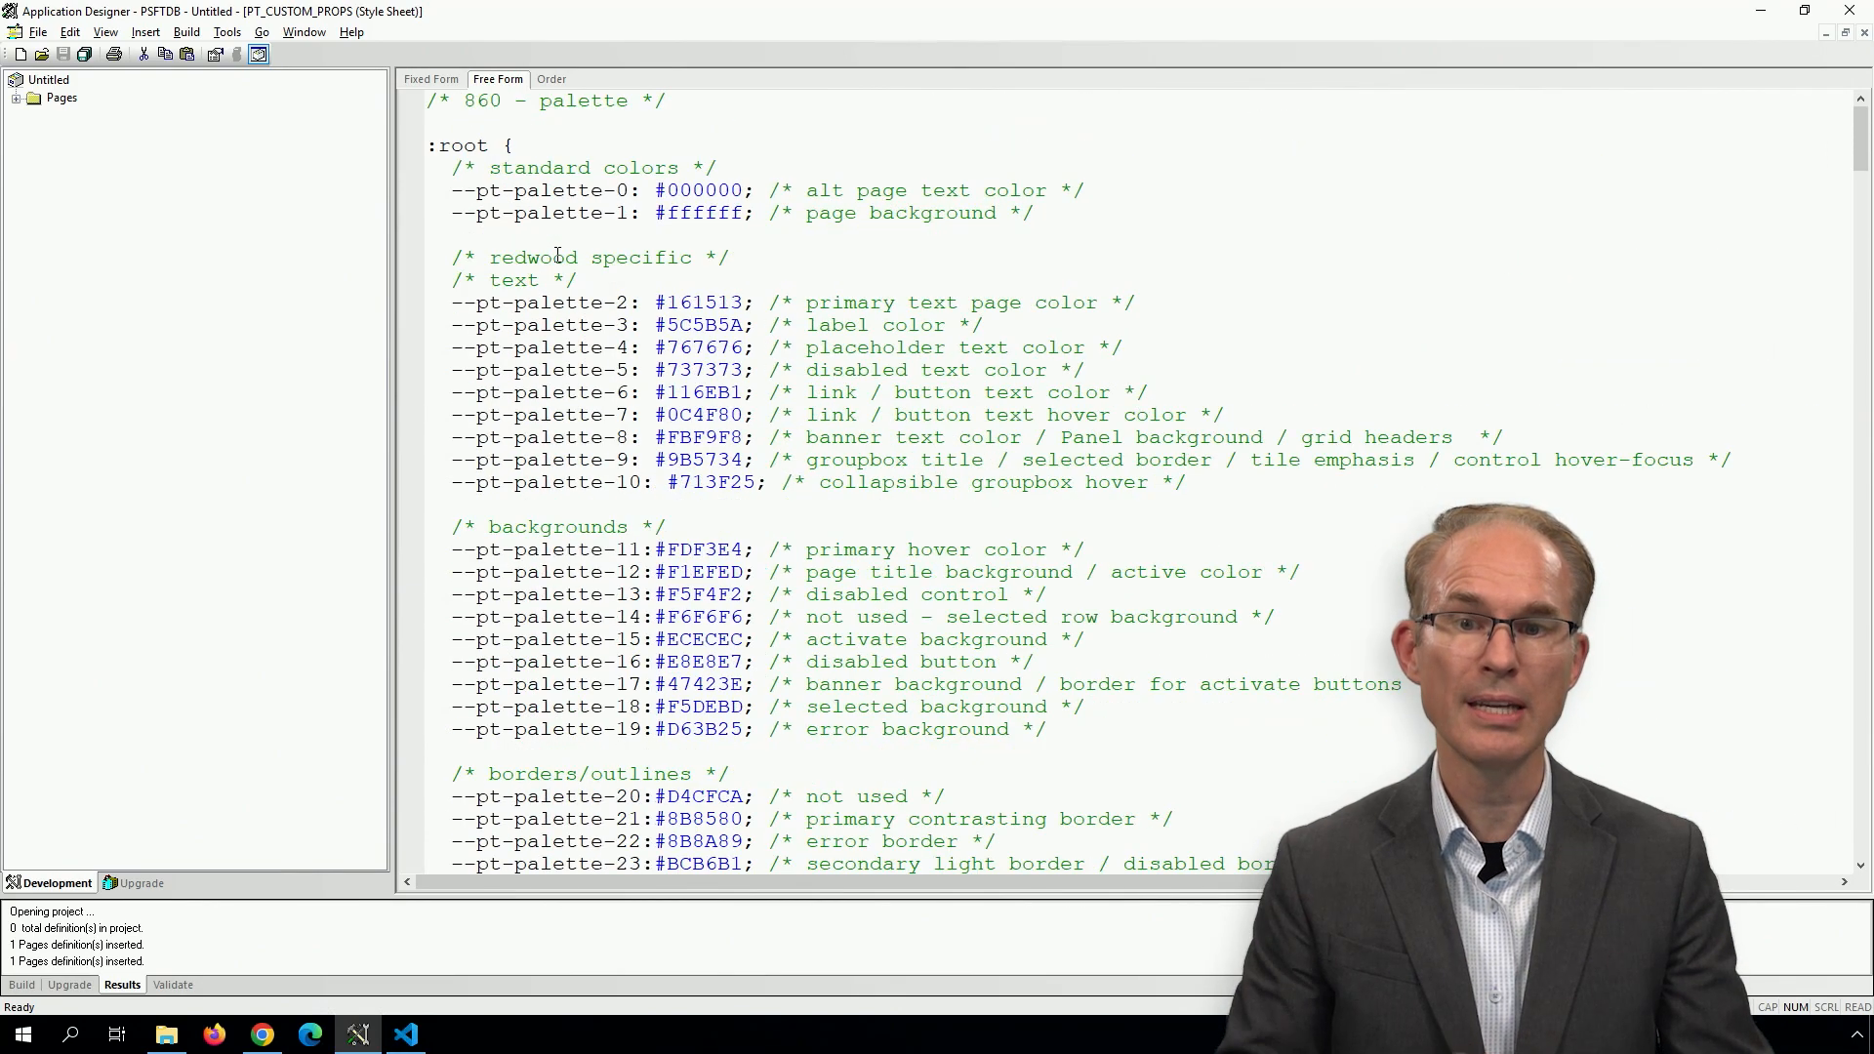
{"action": "scroll", "scroll_direction": "down", "scroll_amount": 3}
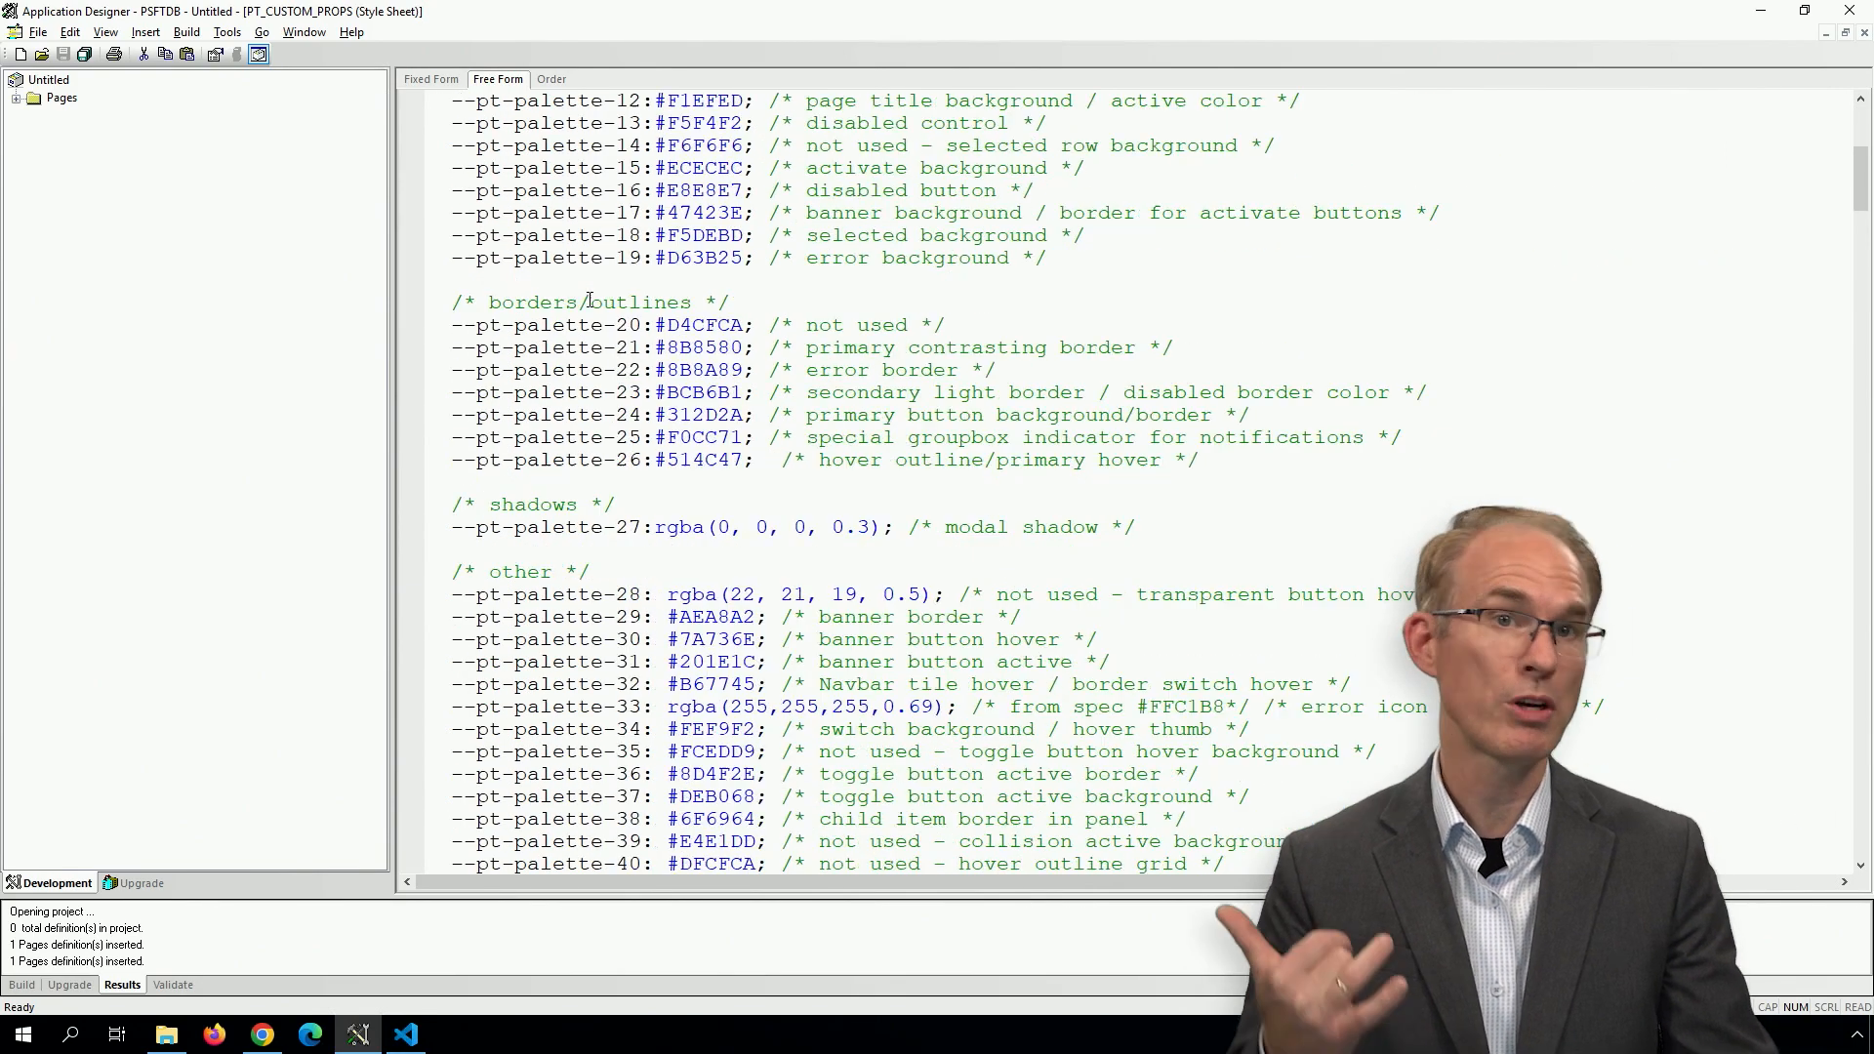
{"action": "scroll", "scroll_direction": "down", "scroll_amount": 3}
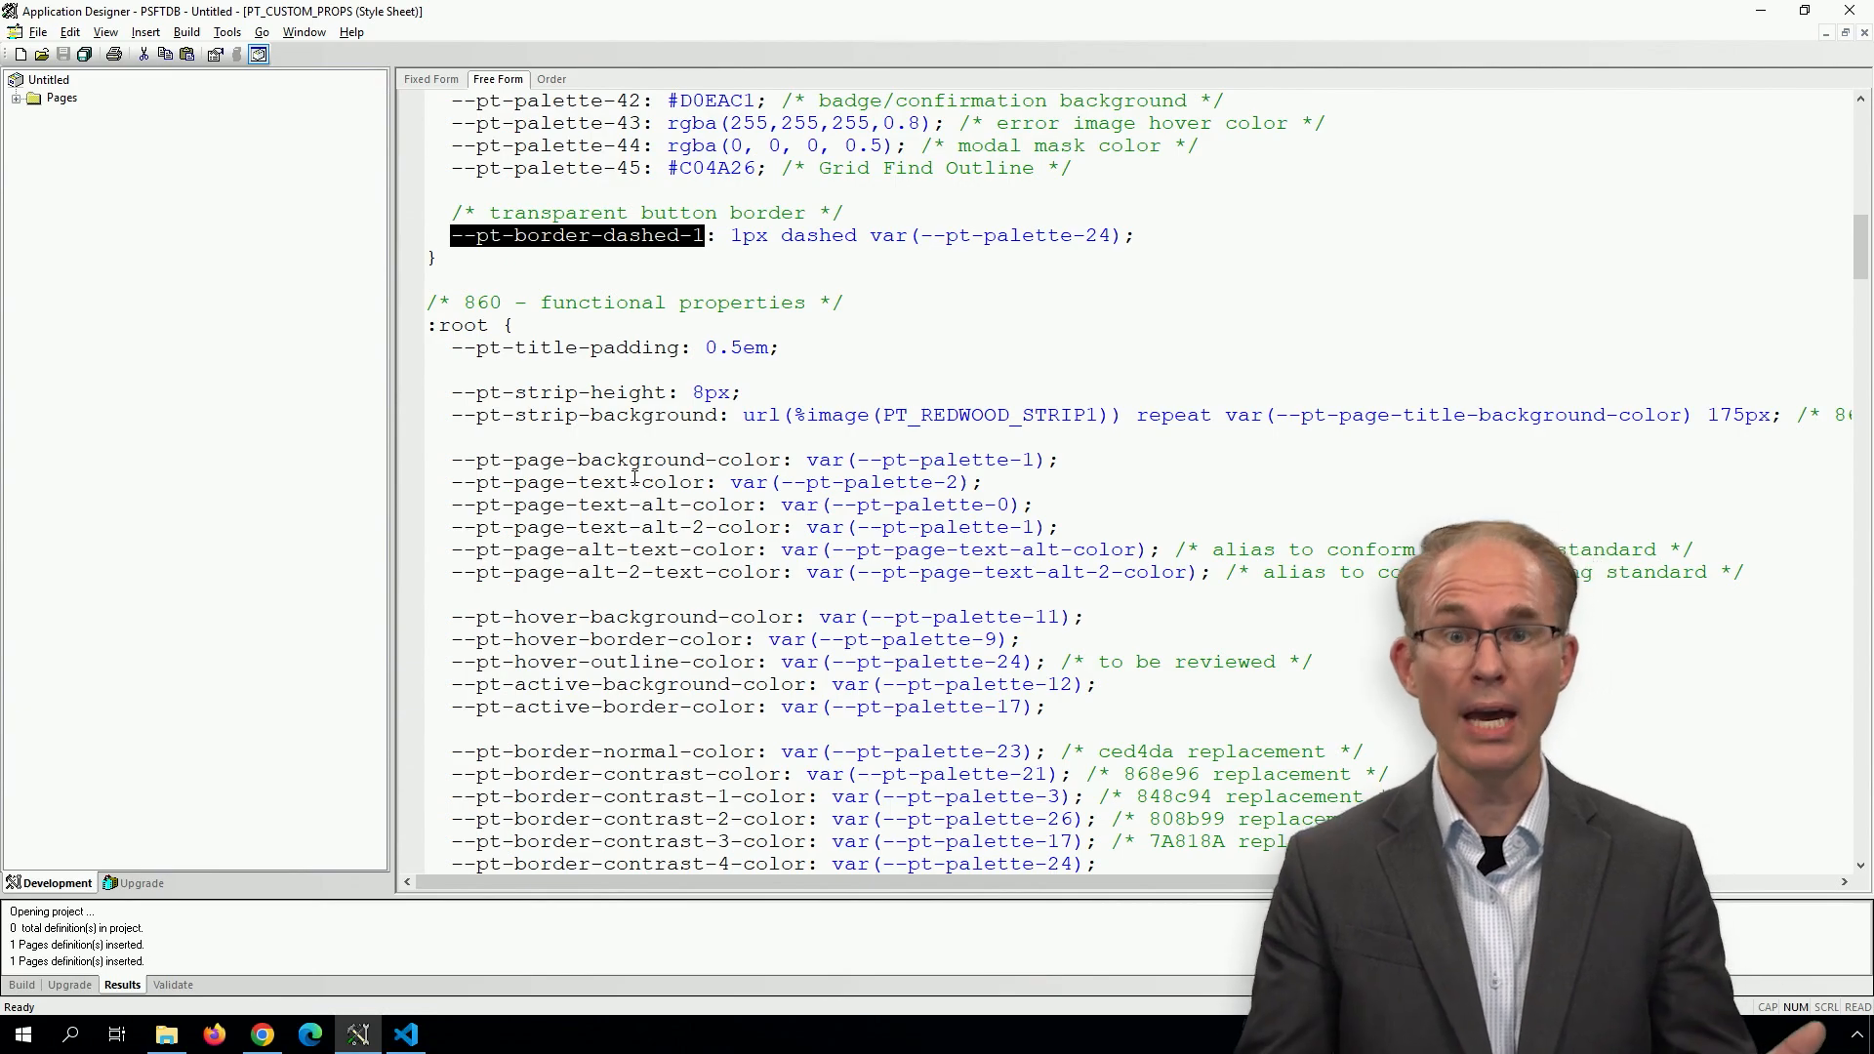
{"action": "key", "text": "alt+tab"}
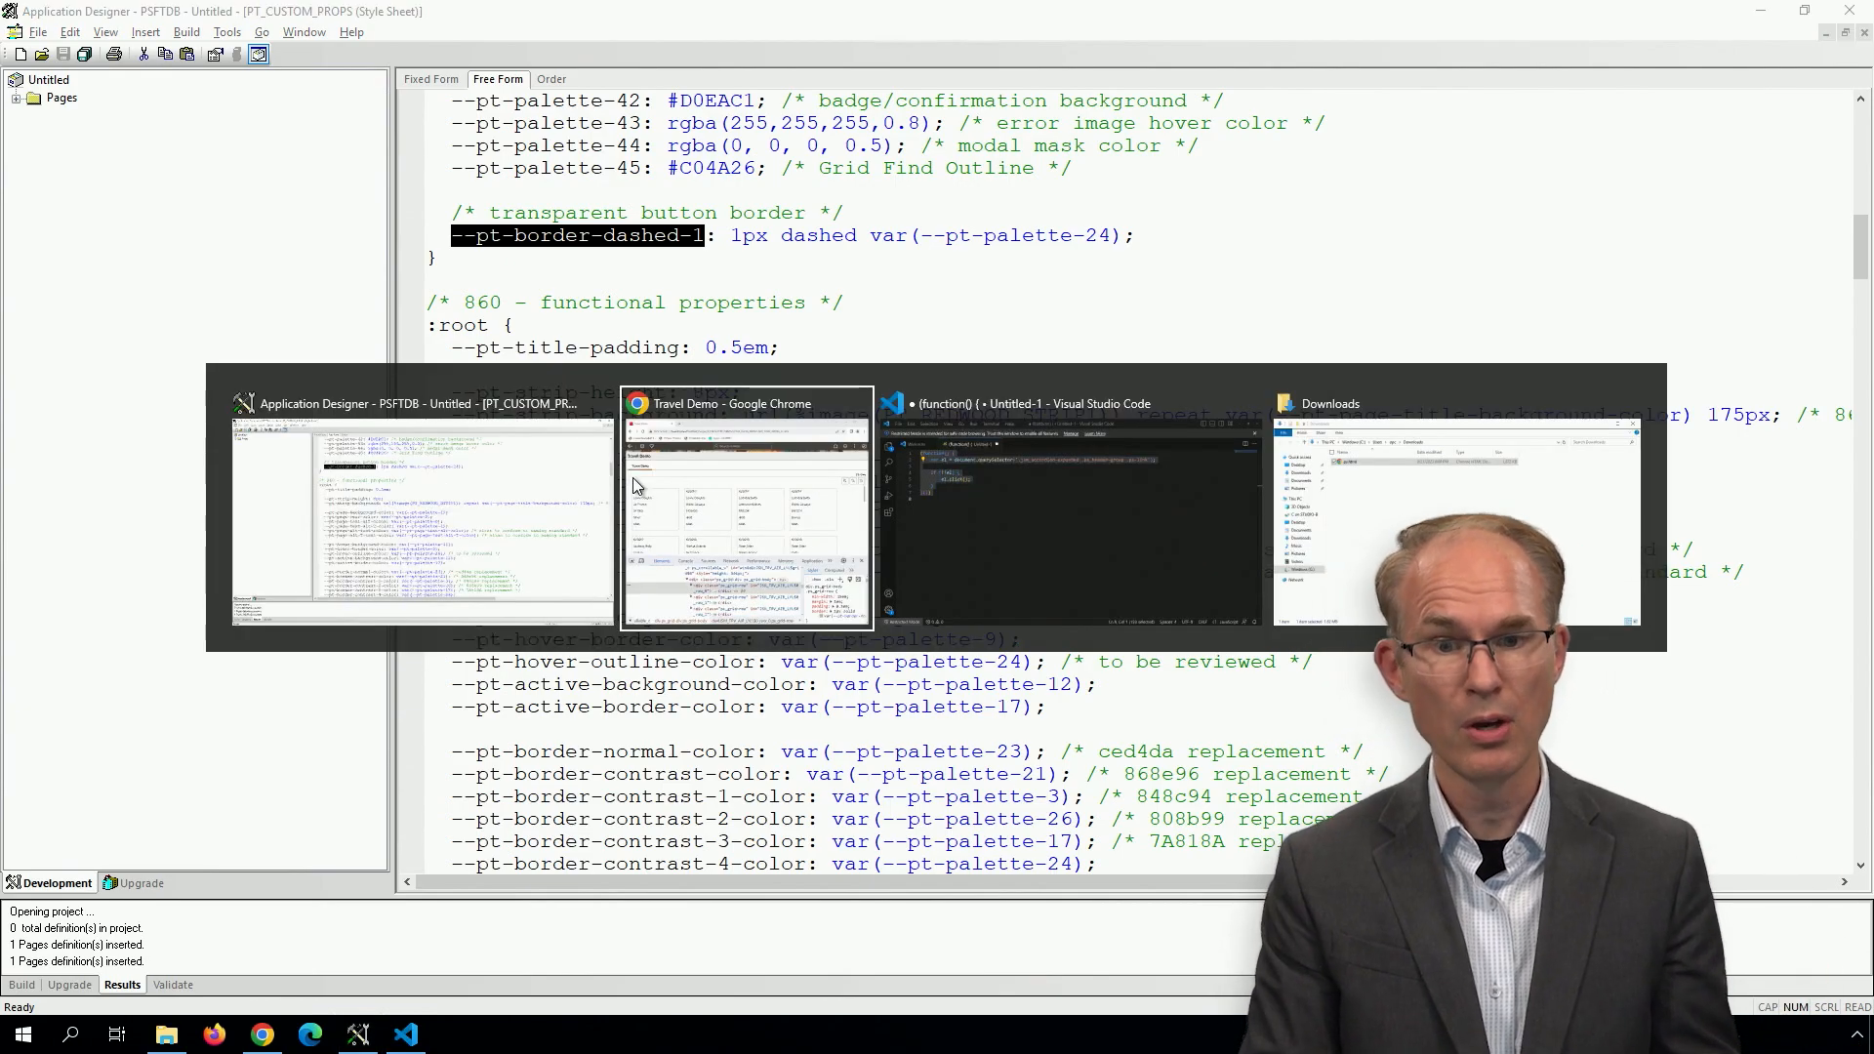
{"action": "left_click", "coordinate": [745, 403]}
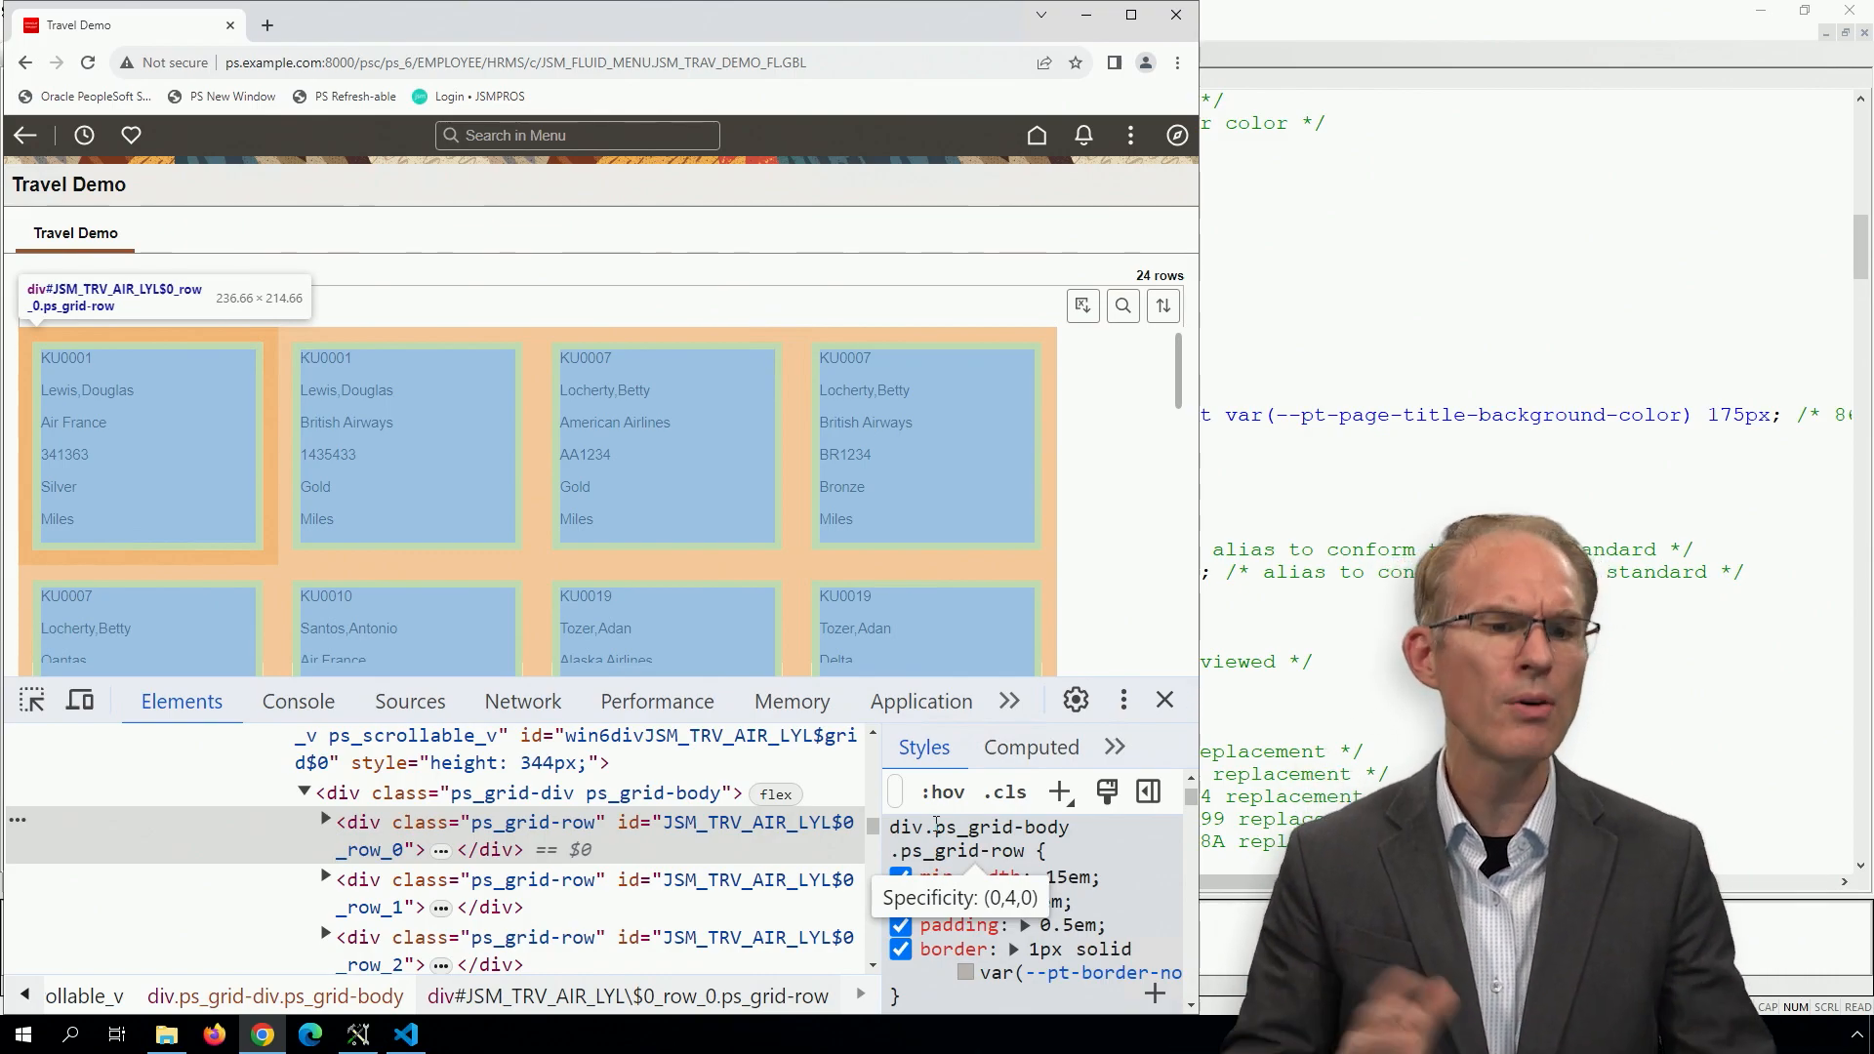
{"action": "left_click", "coordinate": [357, 1034]}
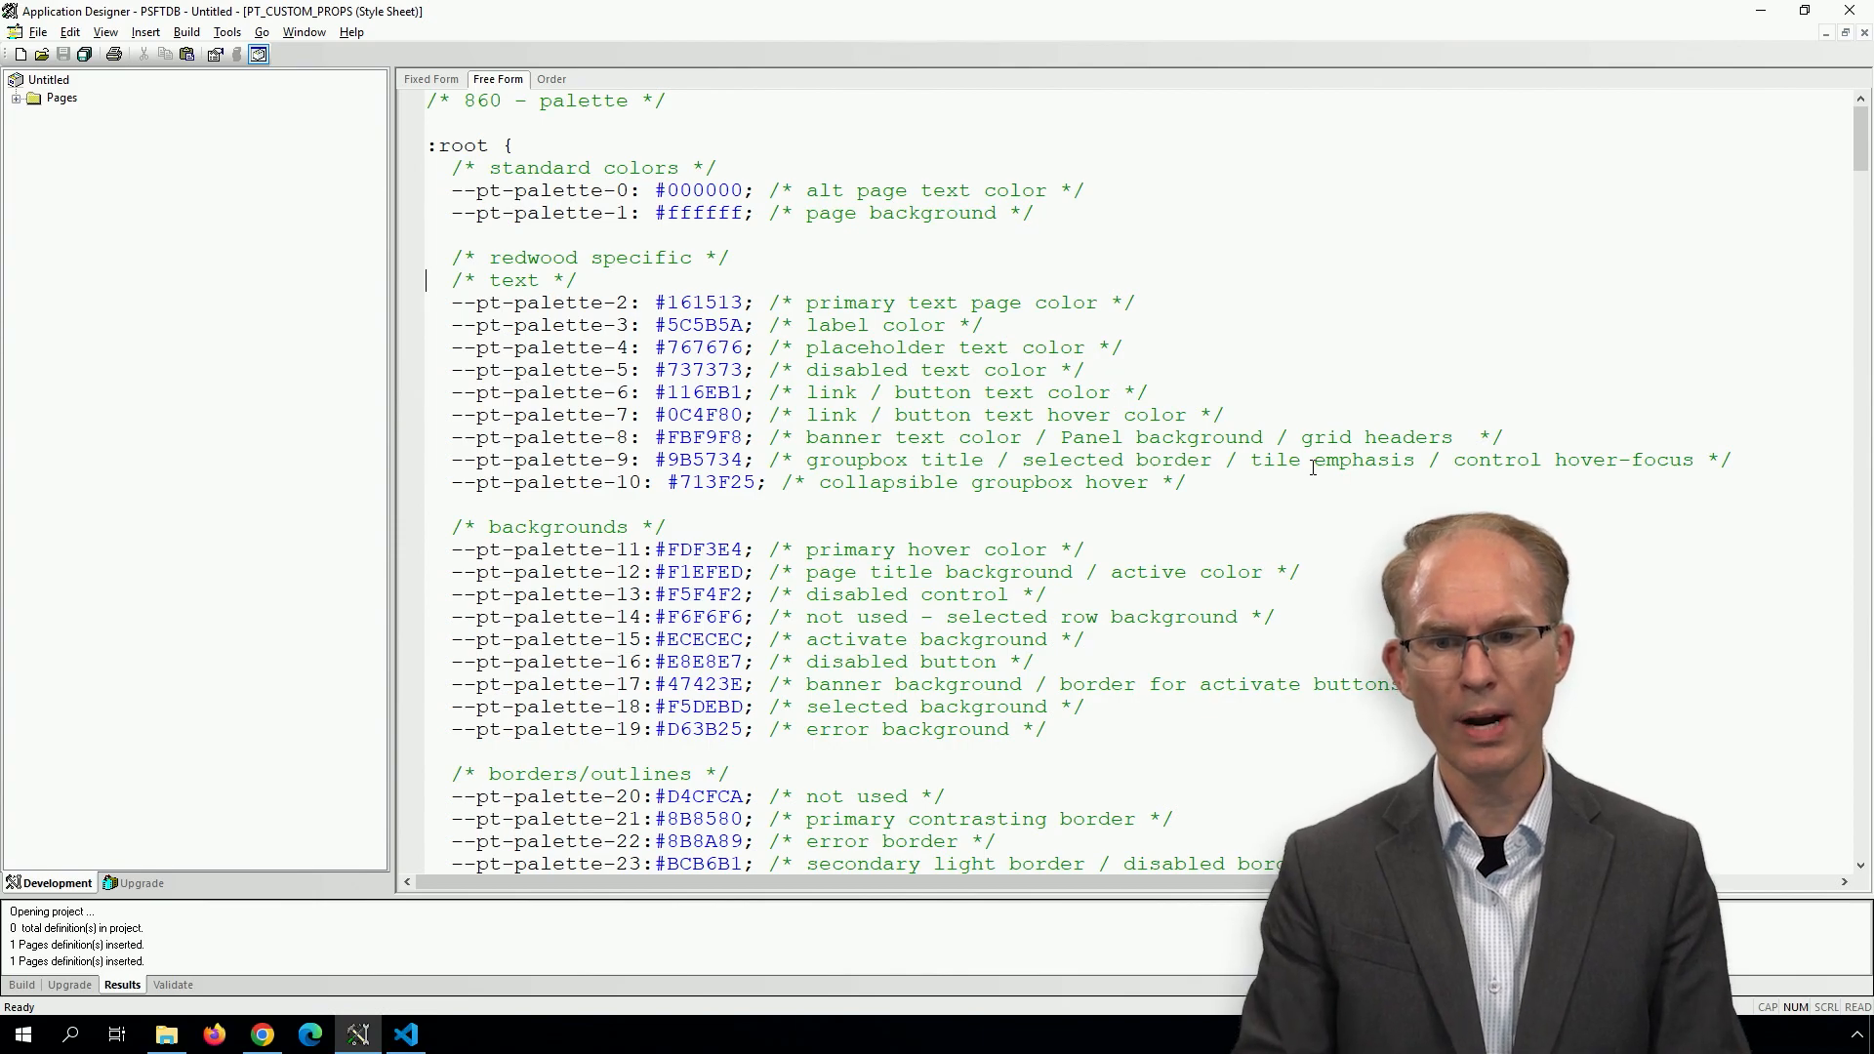
{"action": "left_click_drag", "start_coordinate": [452, 190], "coordinate": [1085, 213]}
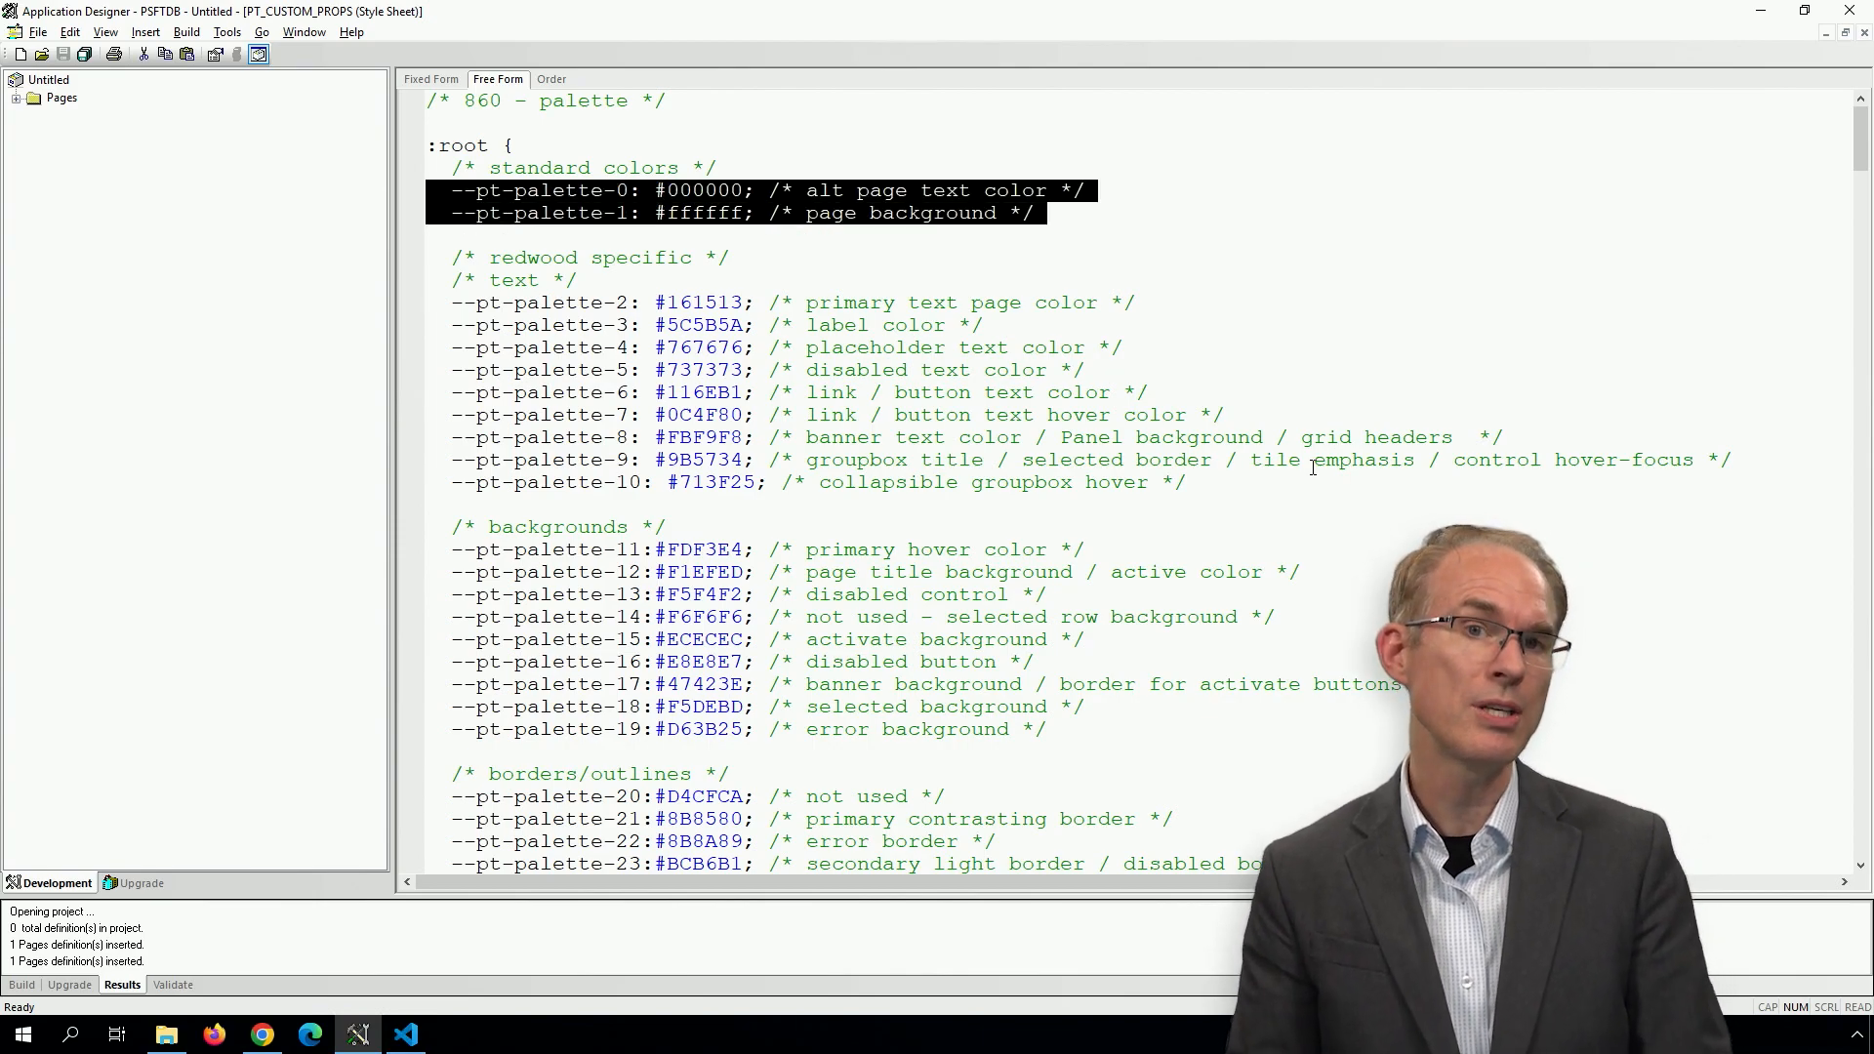